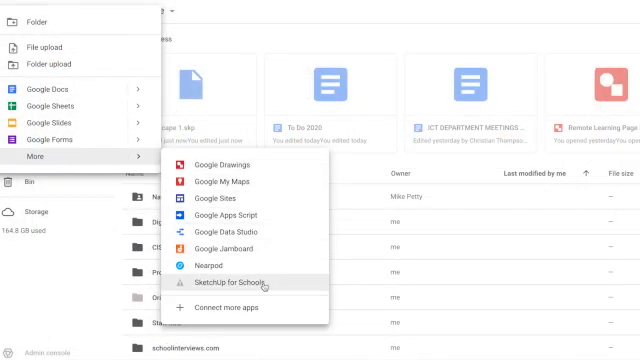
Step: Launch SketchUp for Schools from Google Drive's New > More menu
click(230, 283)
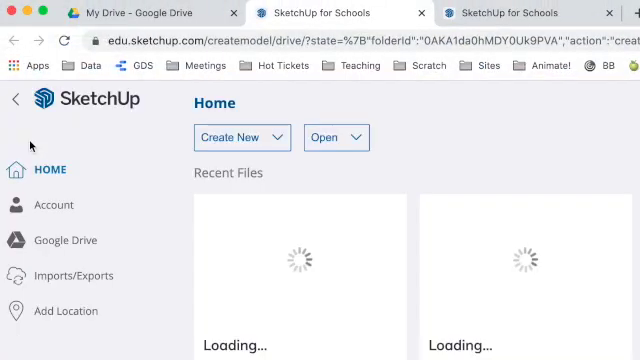
Step: Create a new blank model from the SketchUp for Schools Home page
click(240, 137)
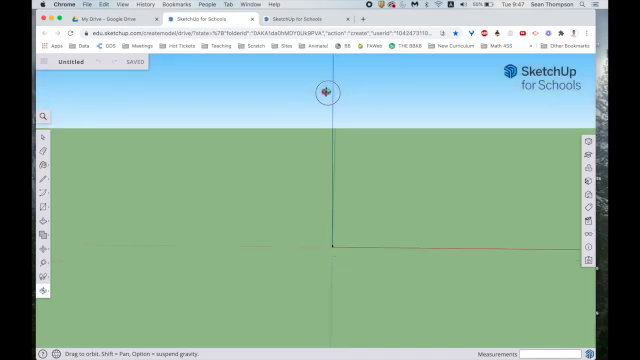
drag(330, 160, 330, 230)
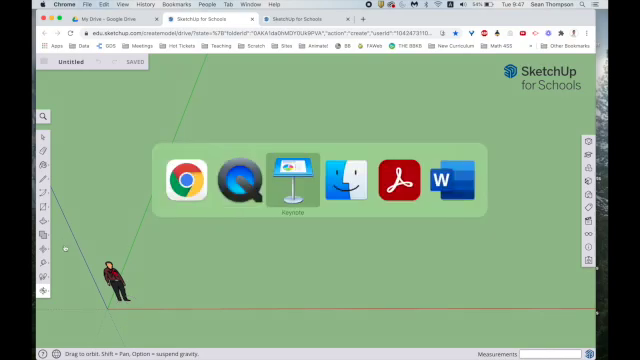
click(277, 188)
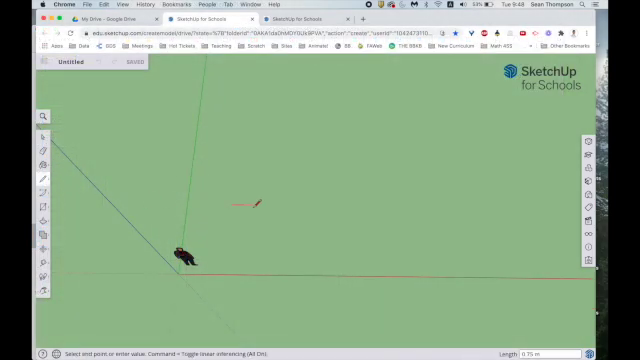
mouse_move(268, 193)
text(5)
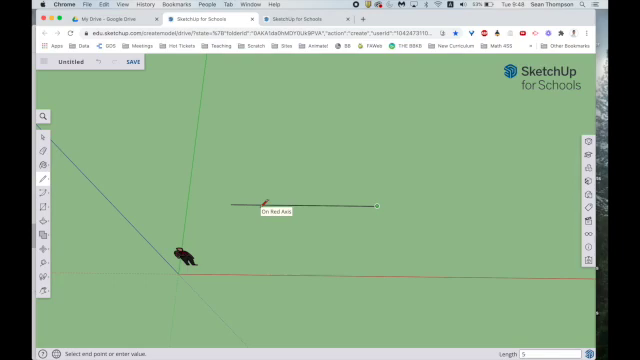
mouse_move(386, 128)
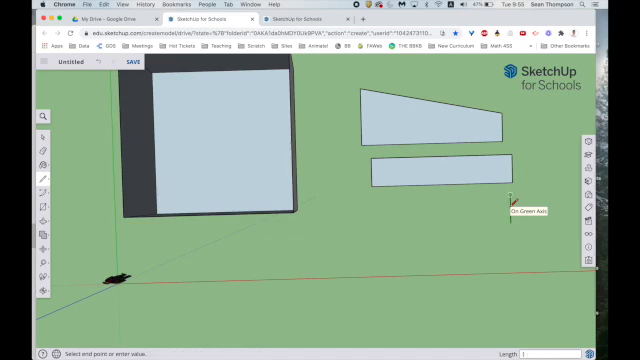
mouse_move(427, 196)
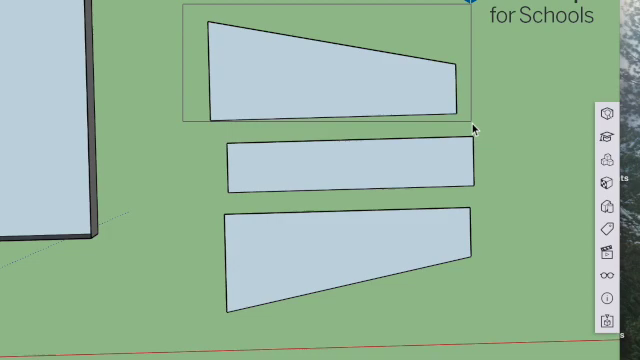
Step: Move the top trapezoid piece into place and erase the remaining floor seam
click(320, 65)
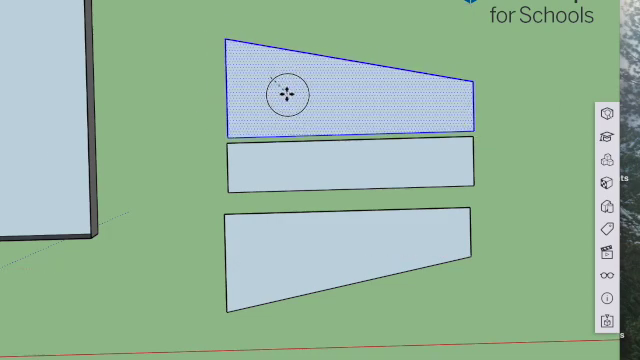
mouse_move(224, 138)
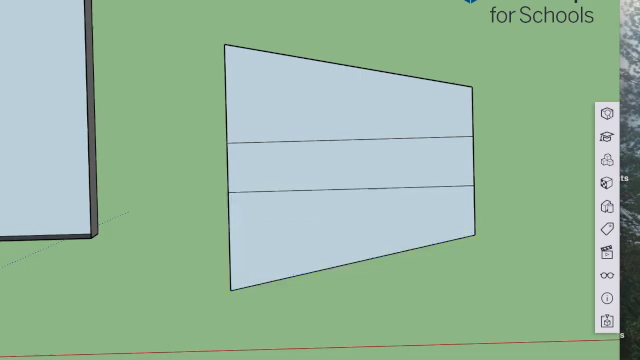
mouse_move(324, 146)
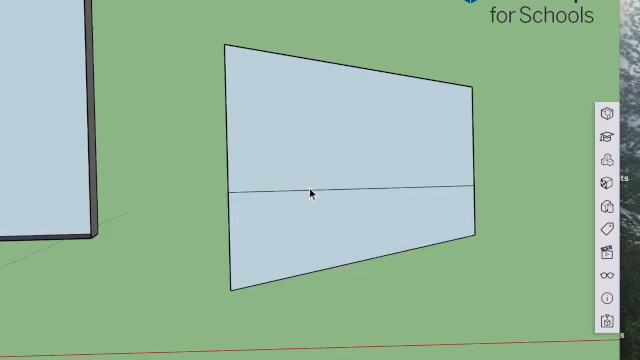
click(310, 193)
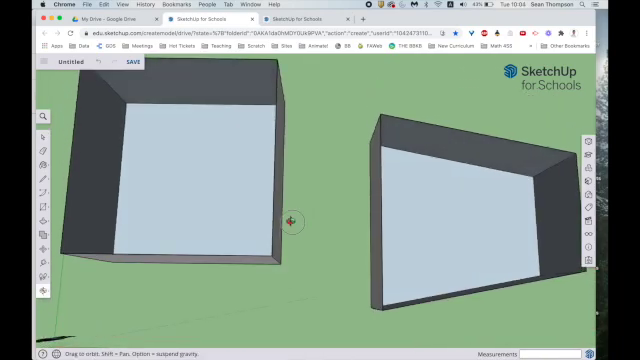
Step: View the rooms from above and select the angled second room to push against the first
drag(290, 220, 320, 155)
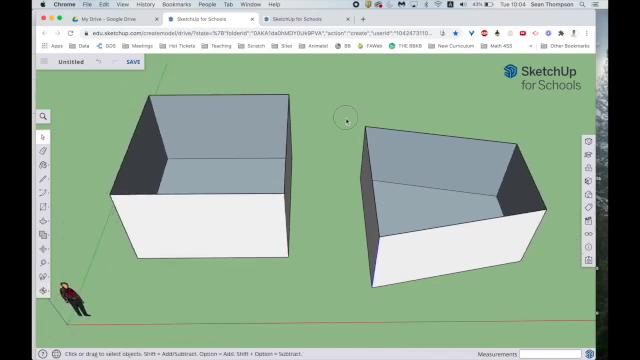
click(460, 180)
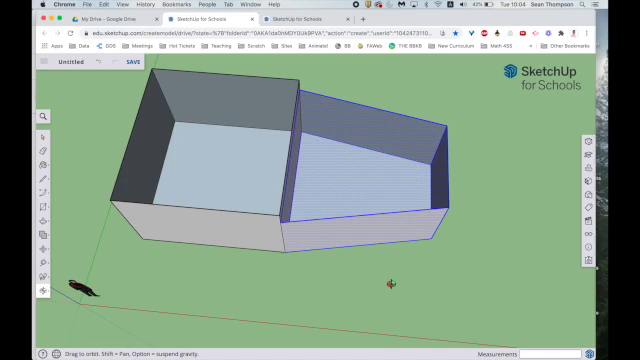
Step: Face the front walls and outline a door rectangle on the first room's wall
drag(388, 285, 362, 235)
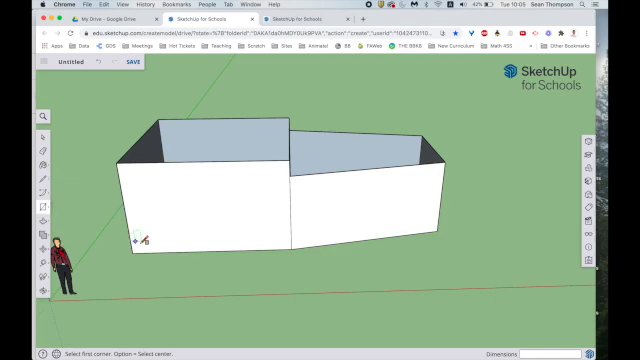
mouse_move(151, 247)
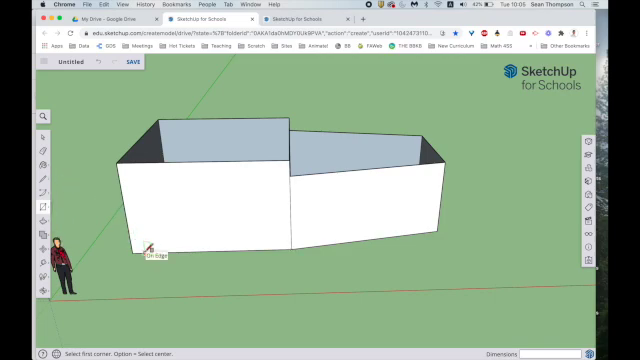
drag(130, 250, 180, 195)
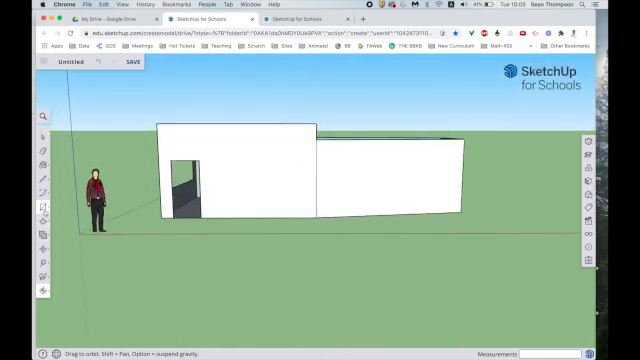
Step: Cut round and rectangular window openings through the first room's front wall
drag(245, 145, 300, 185)
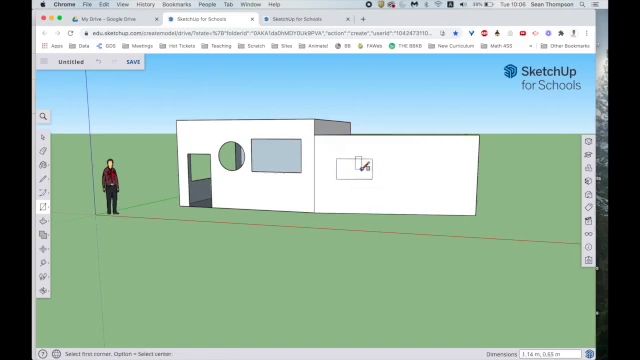
right_click(358, 165)
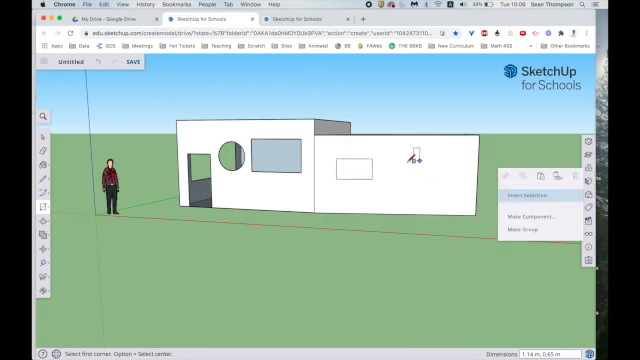
click(410, 160)
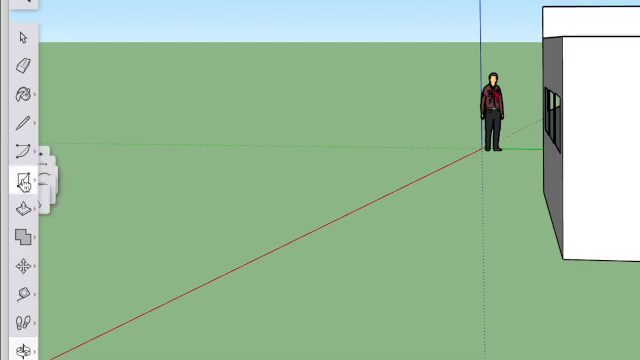
Step: Open the Materials library and browse the carpet, fabric and wallpaper category
click(22, 180)
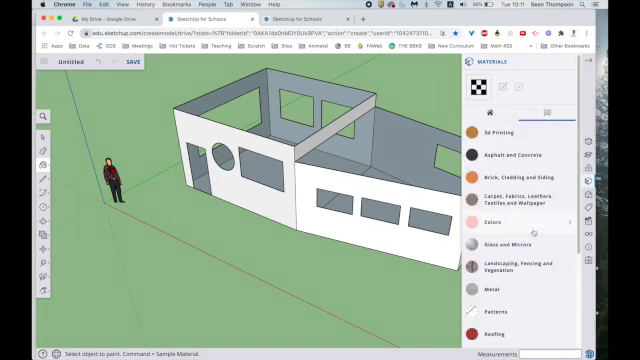
scroll(down, 3)
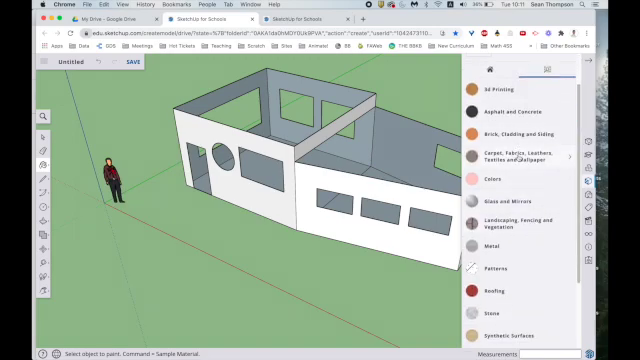
click(512, 135)
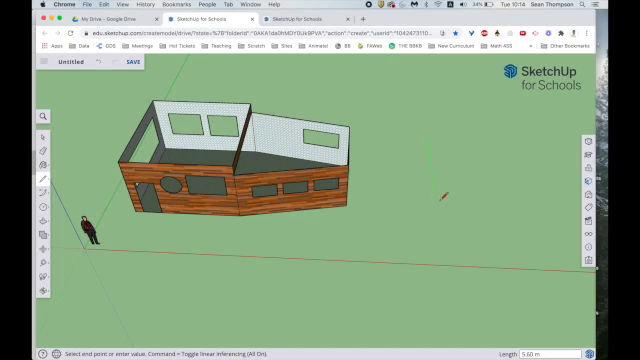
mouse_move(435, 205)
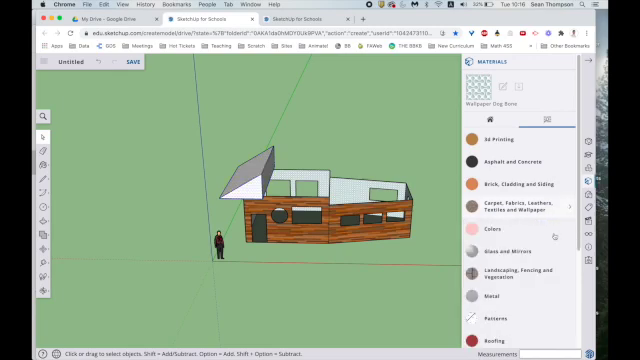
Step: Paint the first room's pitched roof with red tile roofing from the Roofing materials
scroll(down, 3)
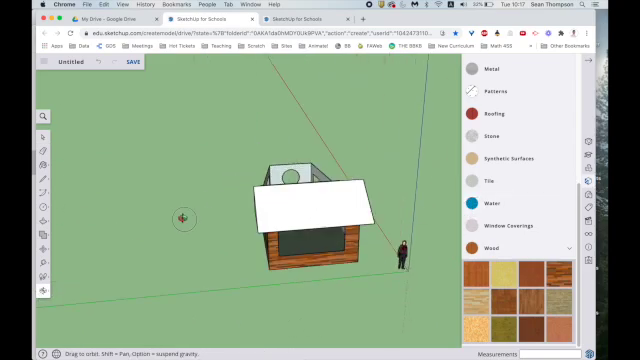
drag(185, 218, 280, 200)
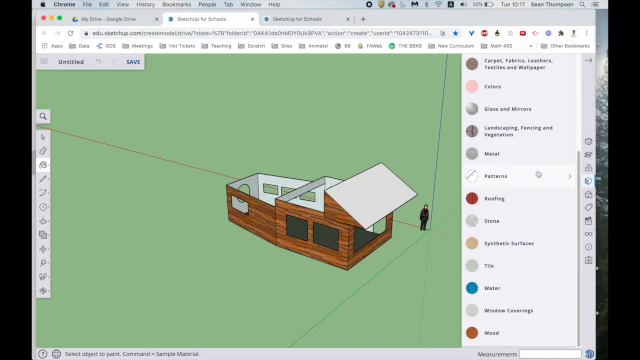
click(497, 200)
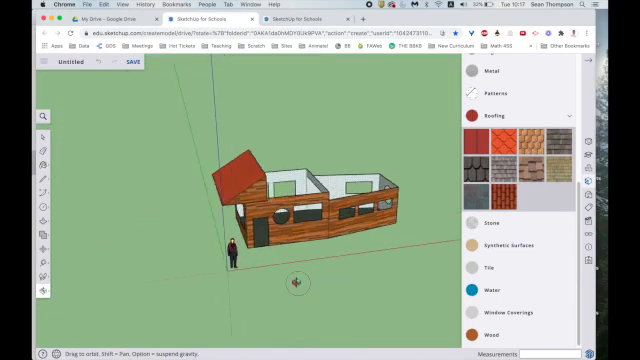
drag(300, 280, 220, 275)
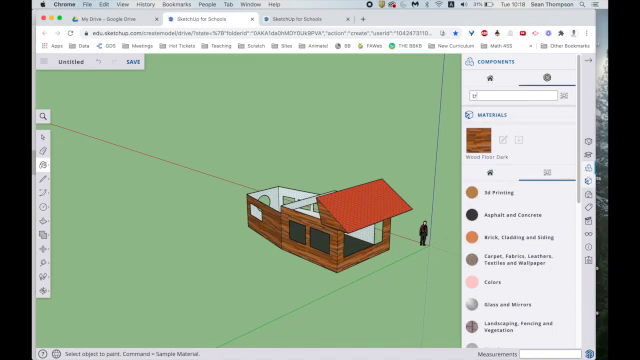
Step: Search components for 'tree' and place a tree on the grass beside the house
text(tree)
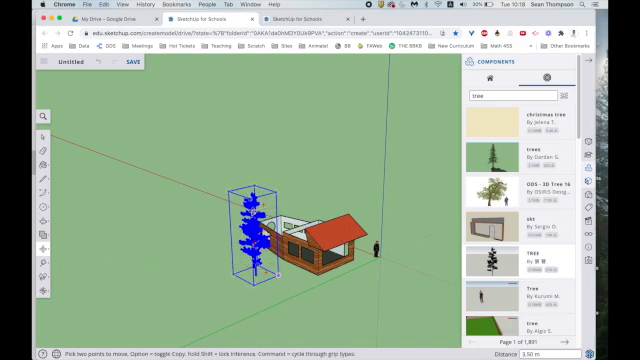
right_click(250, 230)
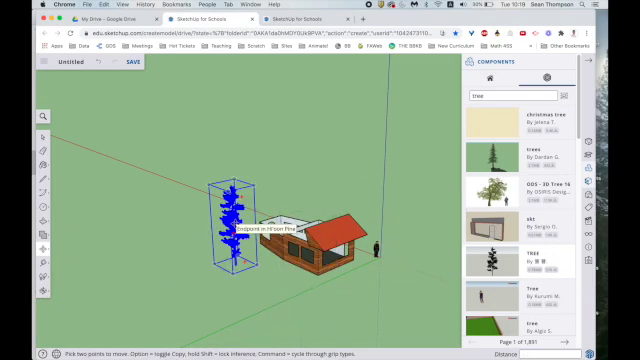
right_click(218, 210)
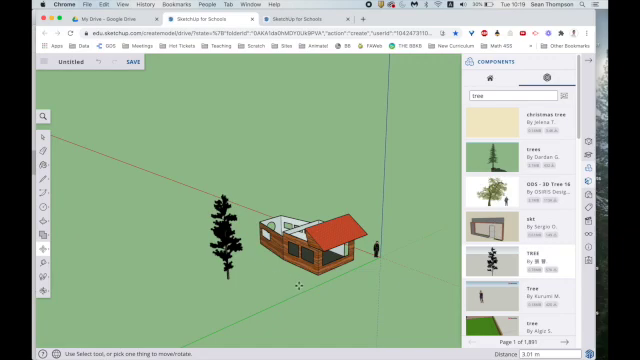
mouse_move(430, 212)
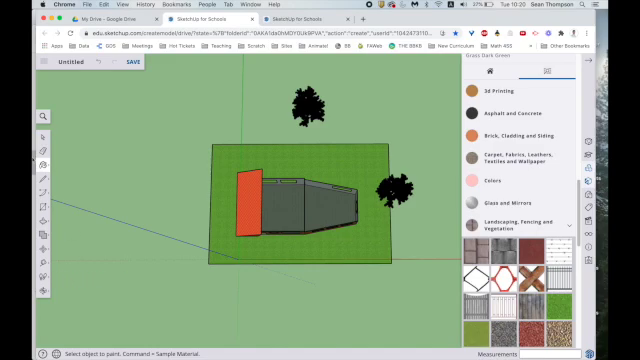
Step: Paint the ground face with the Grass Dark Green material
click(306, 102)
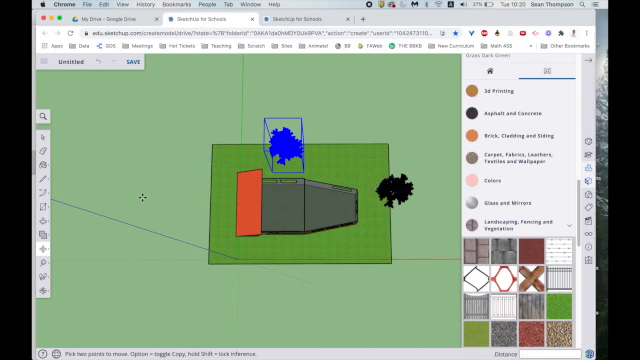
Step: Drag the rear tree closer to the back of the house
drag(280, 140, 335, 120)
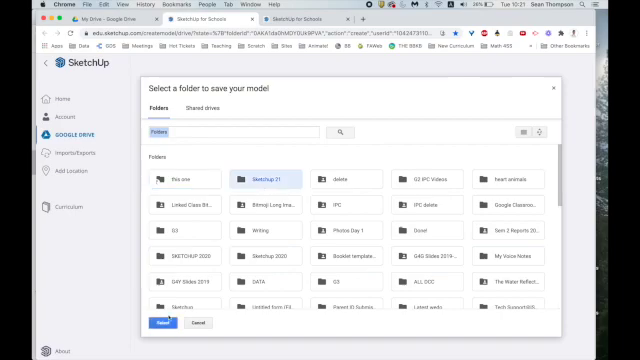
Step: Confirm saving the house model into the Sketchup 21 Google Drive folder
click(171, 322)
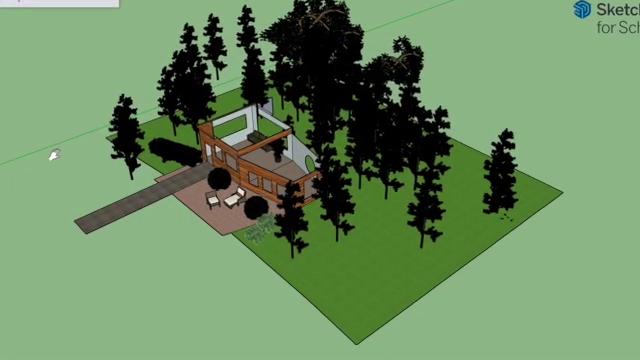